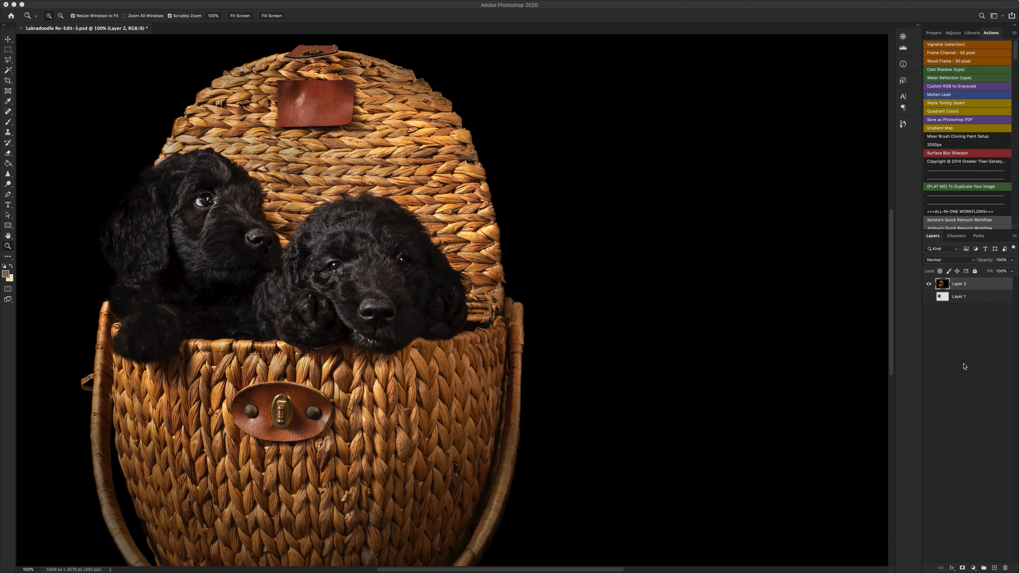
mouse_move(975, 345)
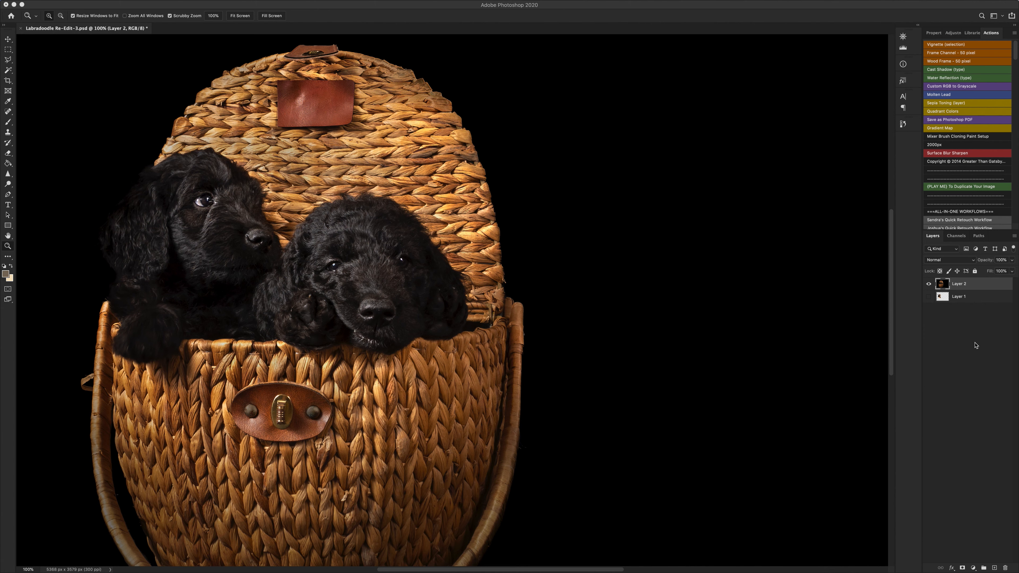
mouse_move(972, 284)
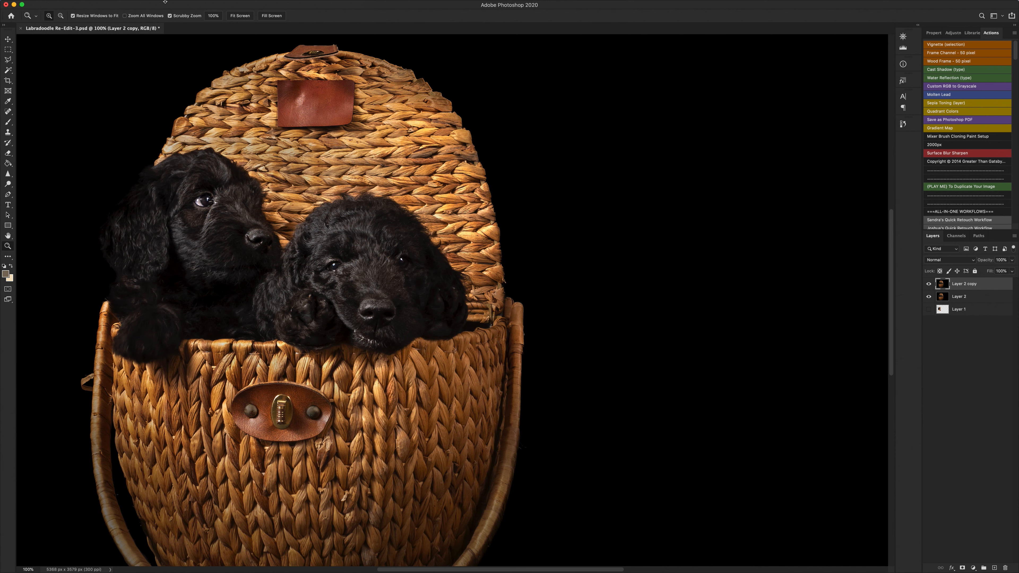
Step: Desaturate the duplicated puppy layer fully with Hue/Saturation at Saturation -100
left_click(100, 4)
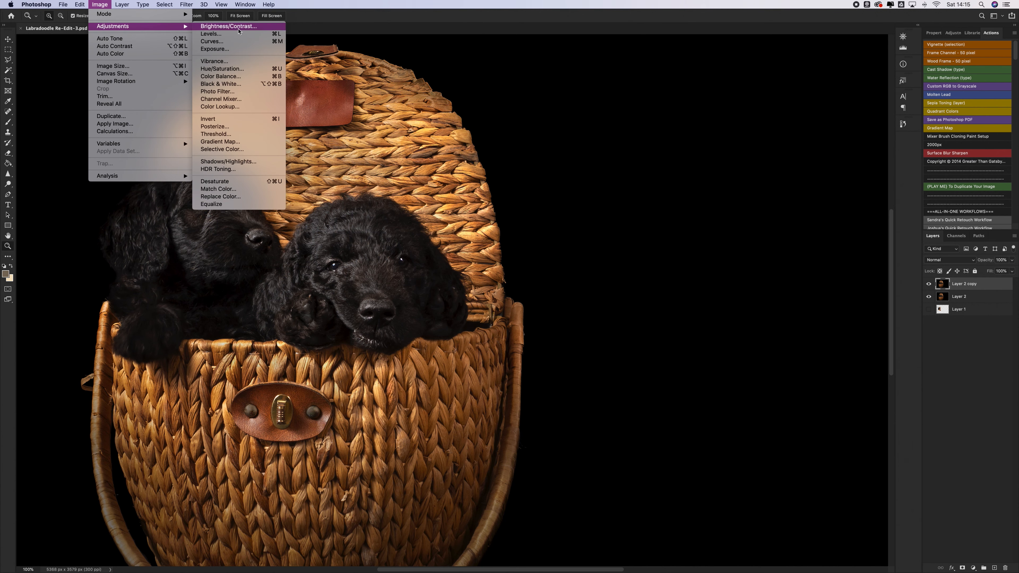
mouse_move(859, 318)
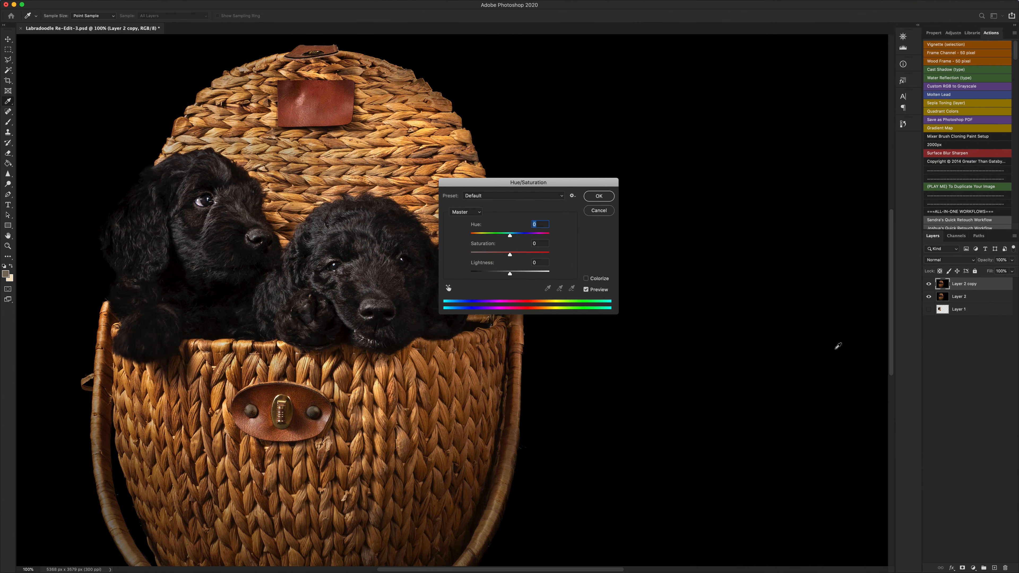
mouse_move(611, 311)
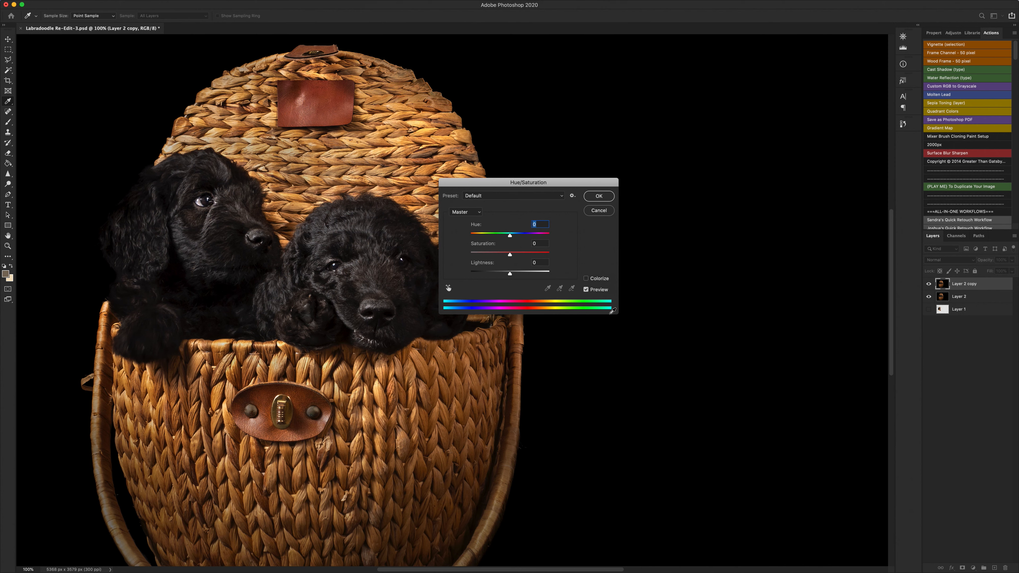
mouse_move(474, 257)
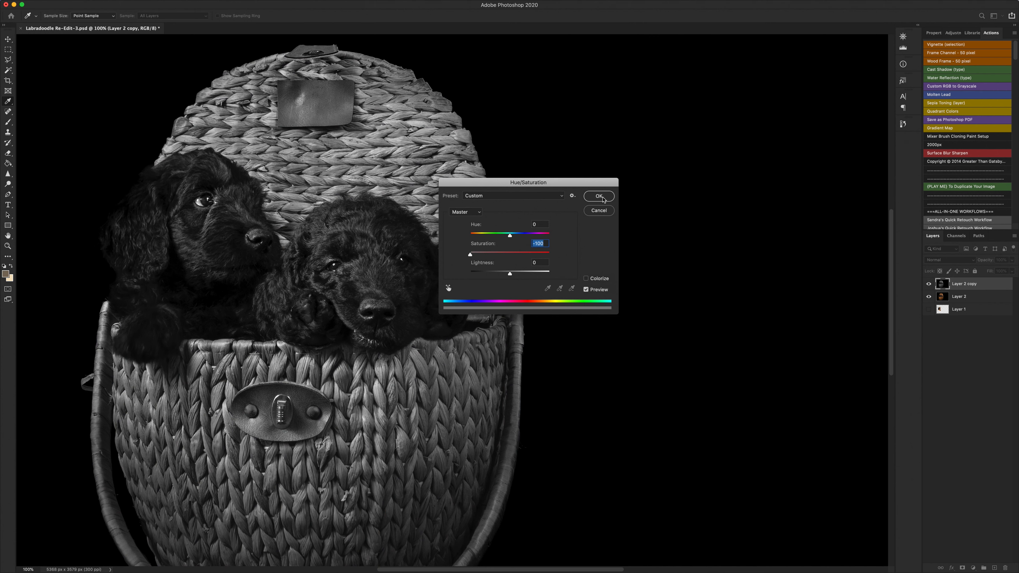
left_click(596, 196)
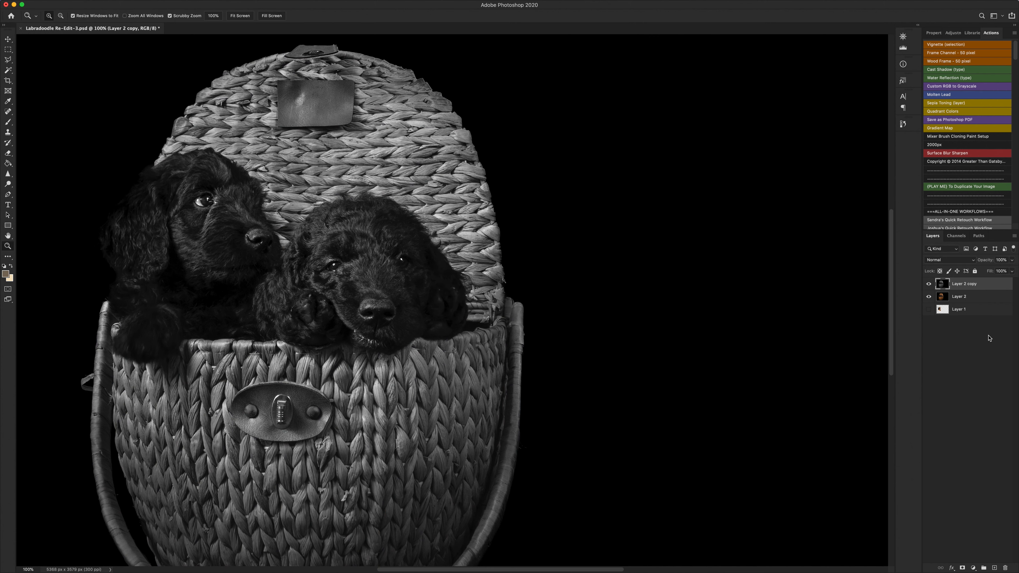
mouse_move(987, 286)
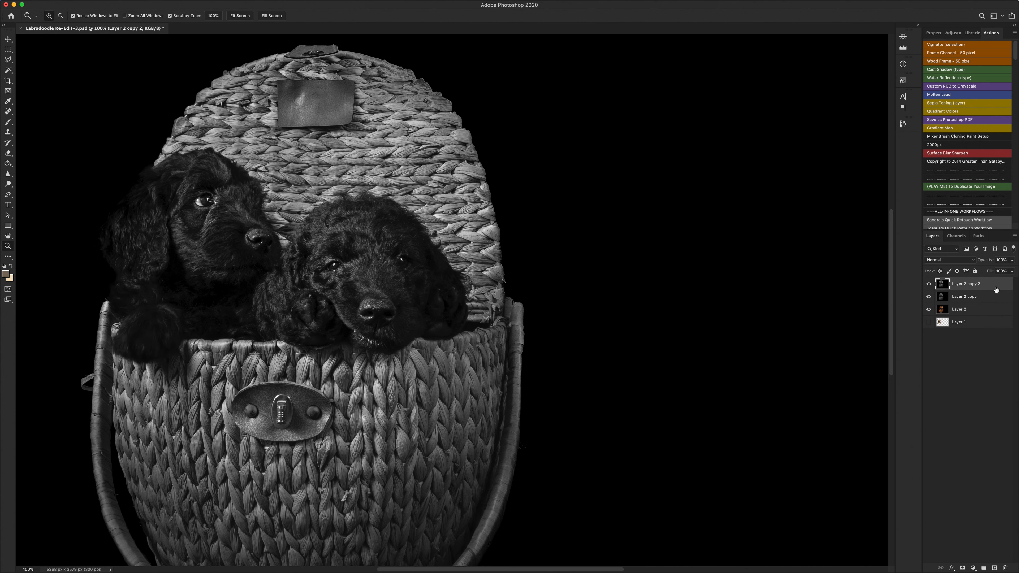
mouse_move(966, 289)
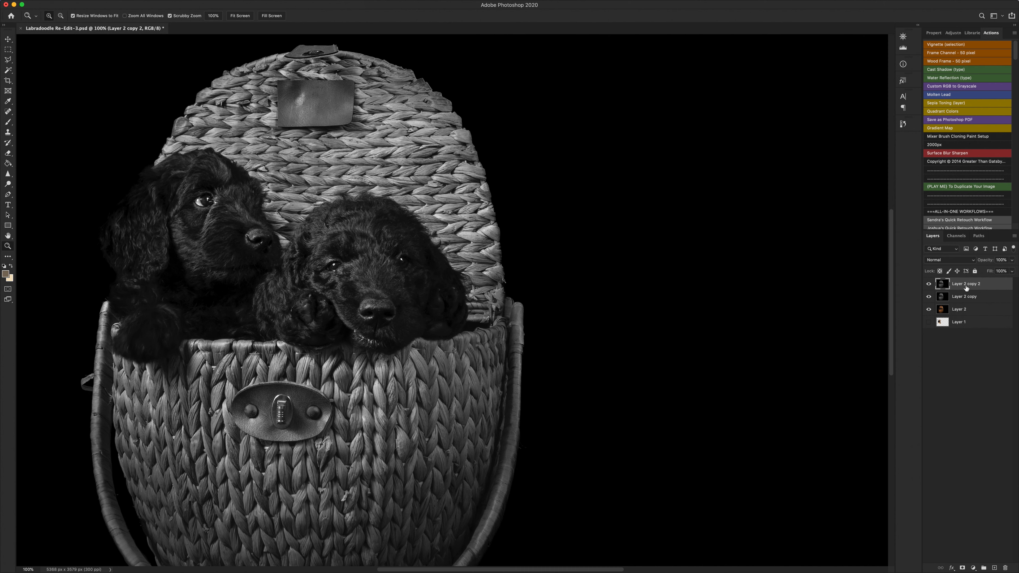
mouse_move(995, 287)
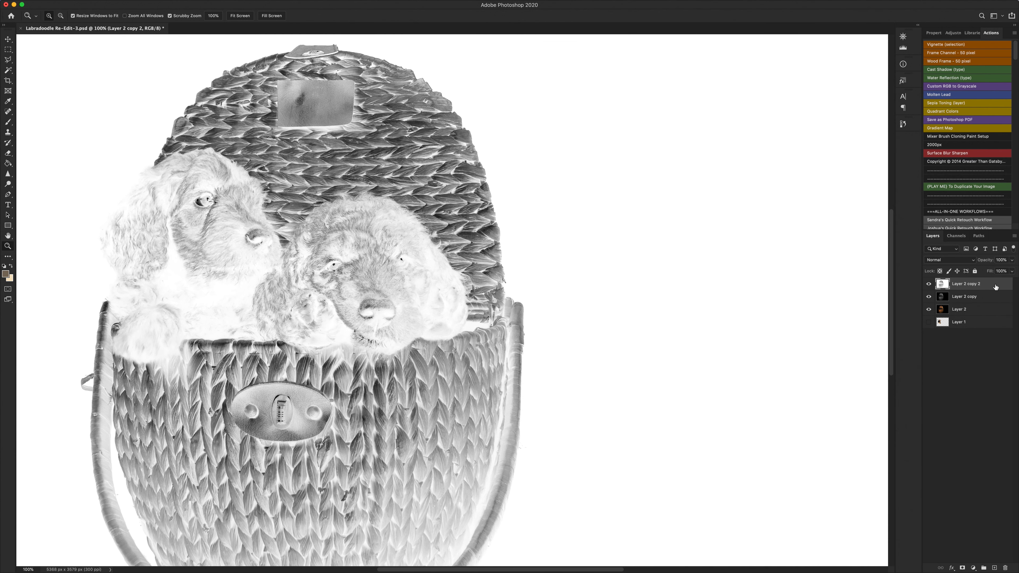
mouse_move(990, 380)
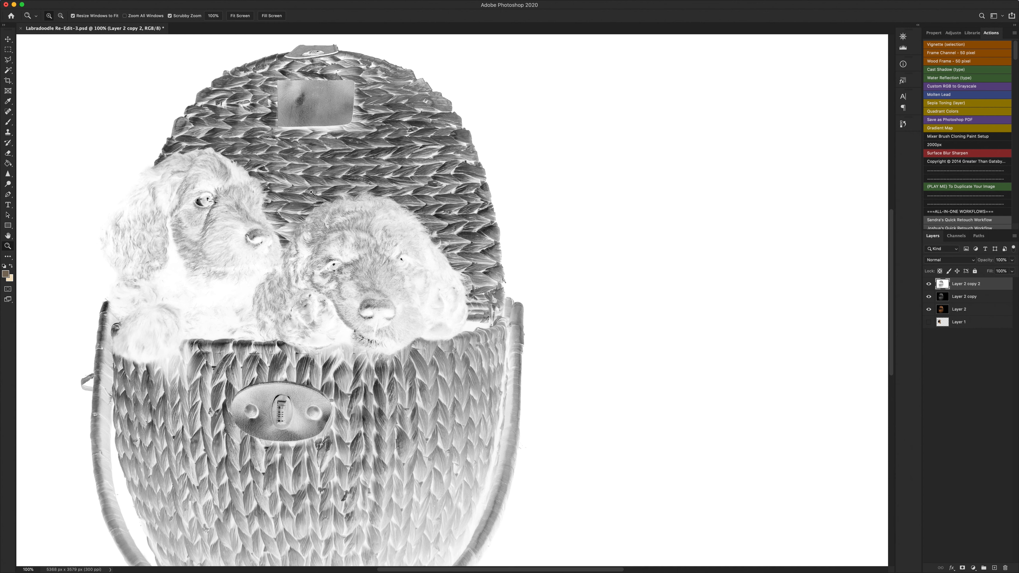
mouse_move(994, 286)
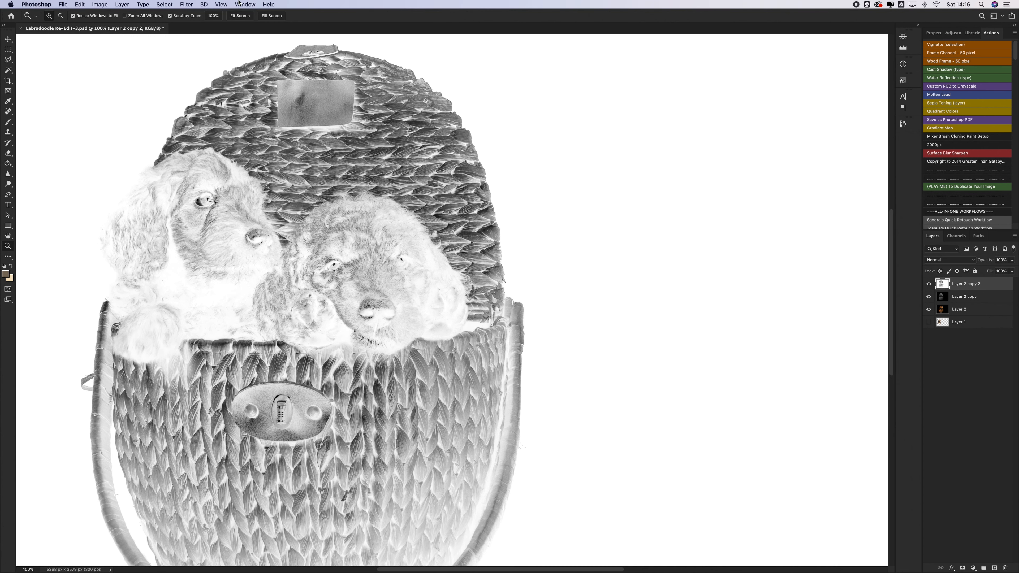
Step: Apply a Surface Blur of radius 39 with a low threshold to the inverted layer
left_click(186, 4)
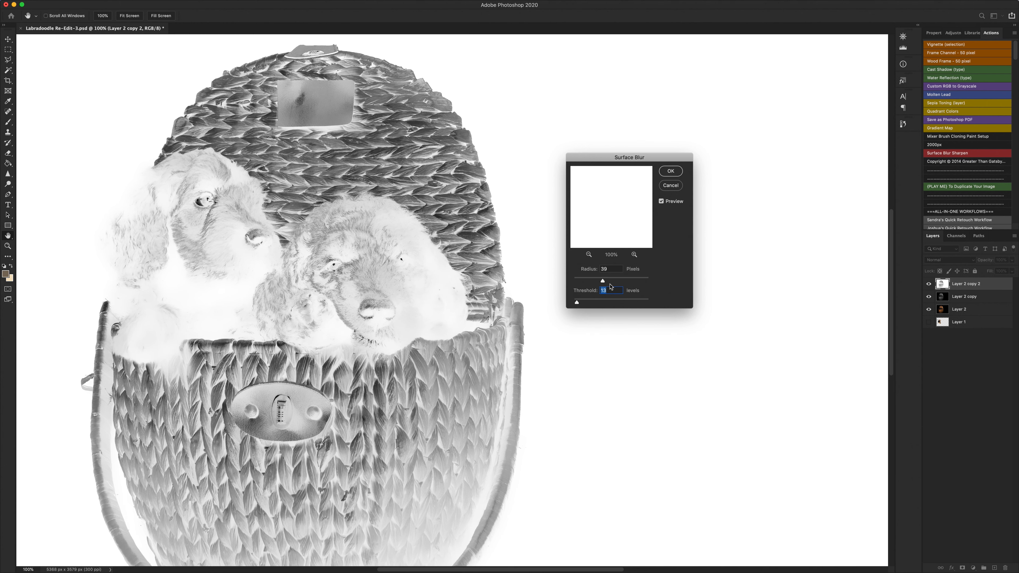
mouse_move(675, 267)
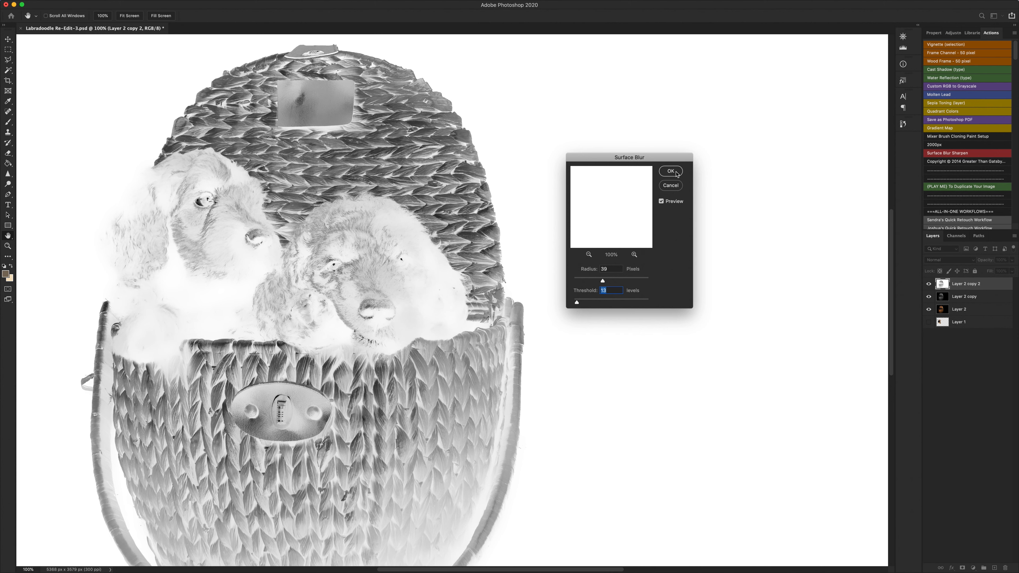
left_click(669, 171)
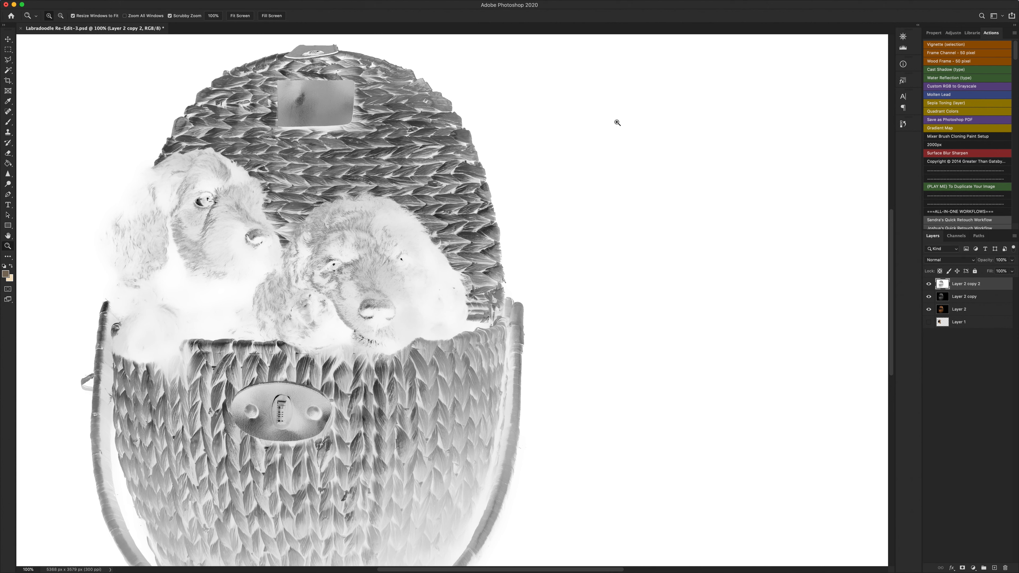
mouse_move(986, 272)
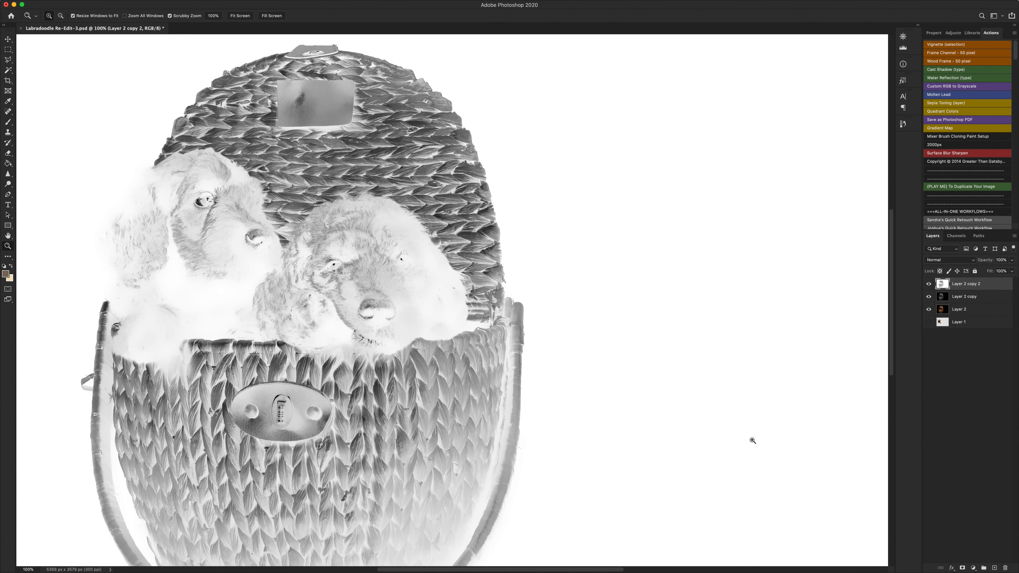
Step: Set the blurred negative layer to Vivid Light and merge it down into the black-and-white layer
left_click(949, 260)
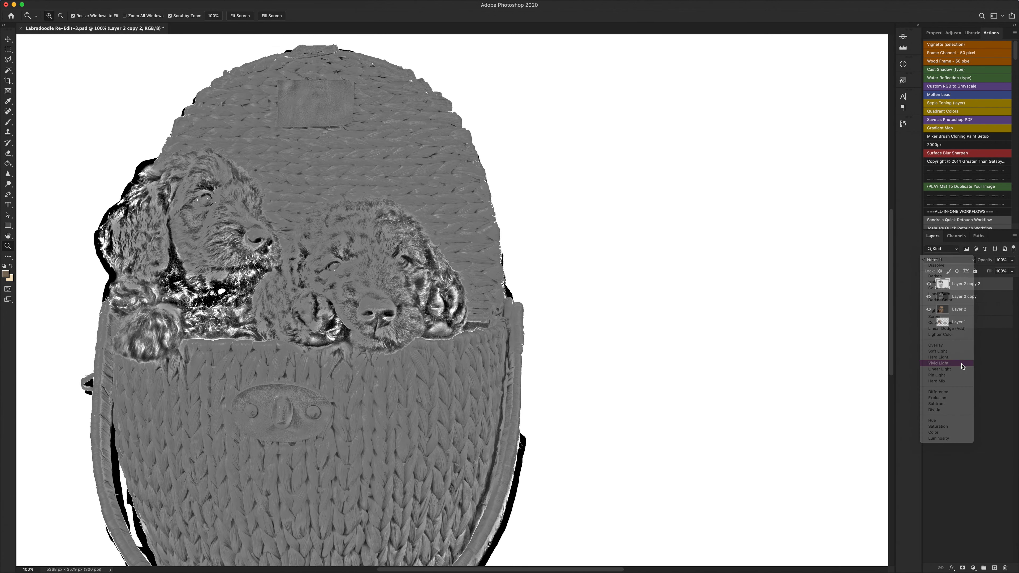
left_click(938, 362)
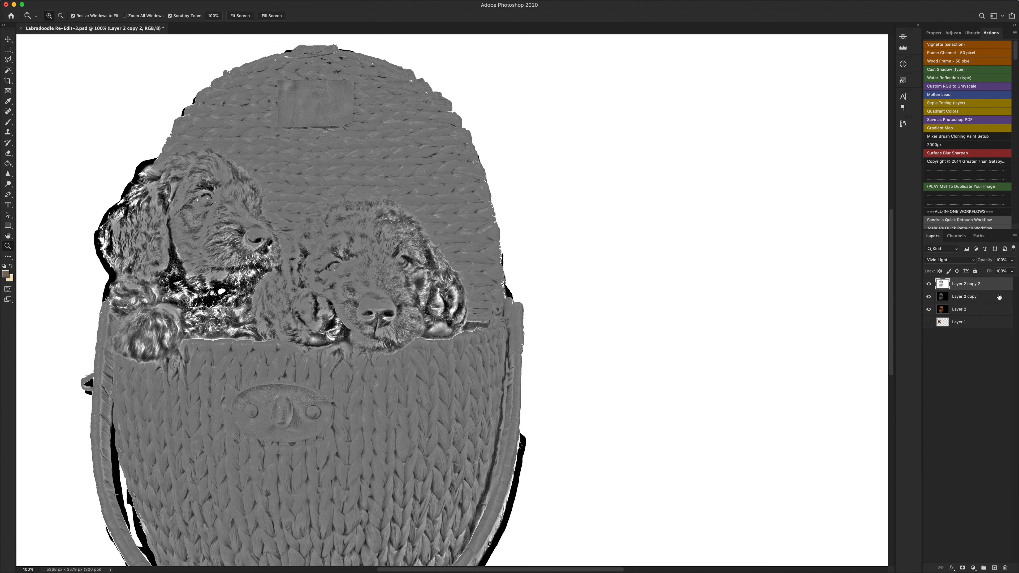
mouse_move(958, 297)
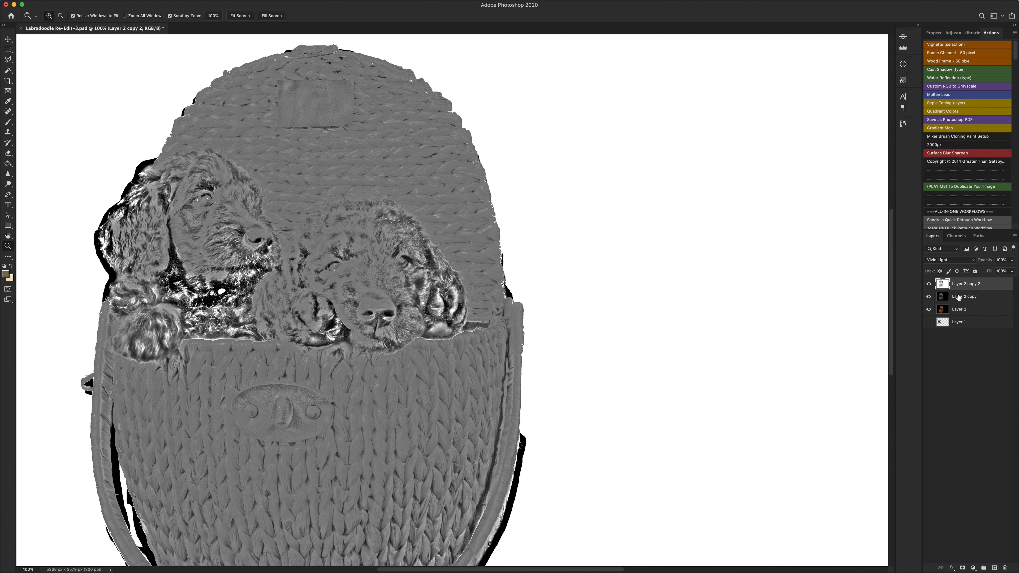
right_click(965, 283)
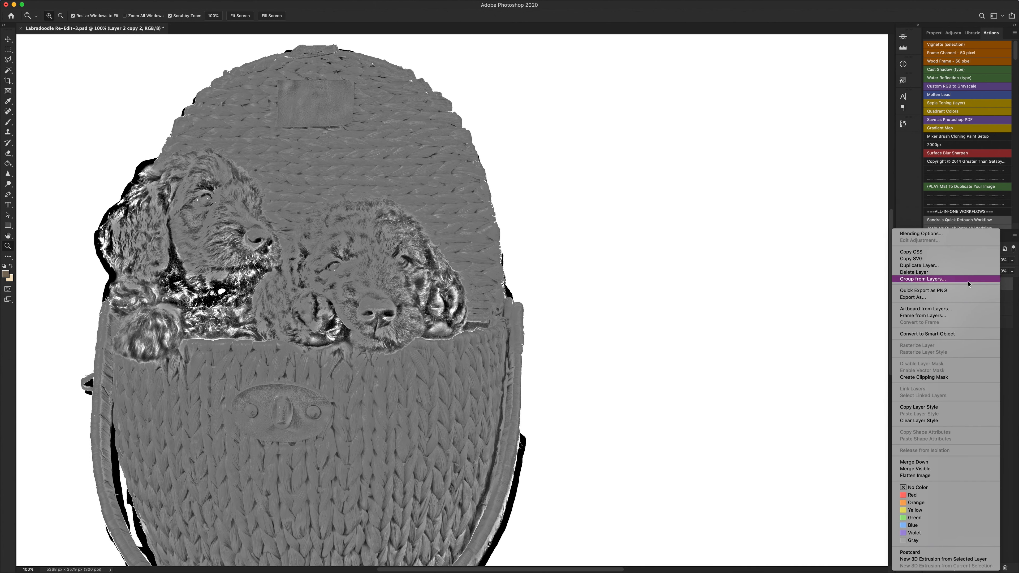
mouse_move(950, 468)
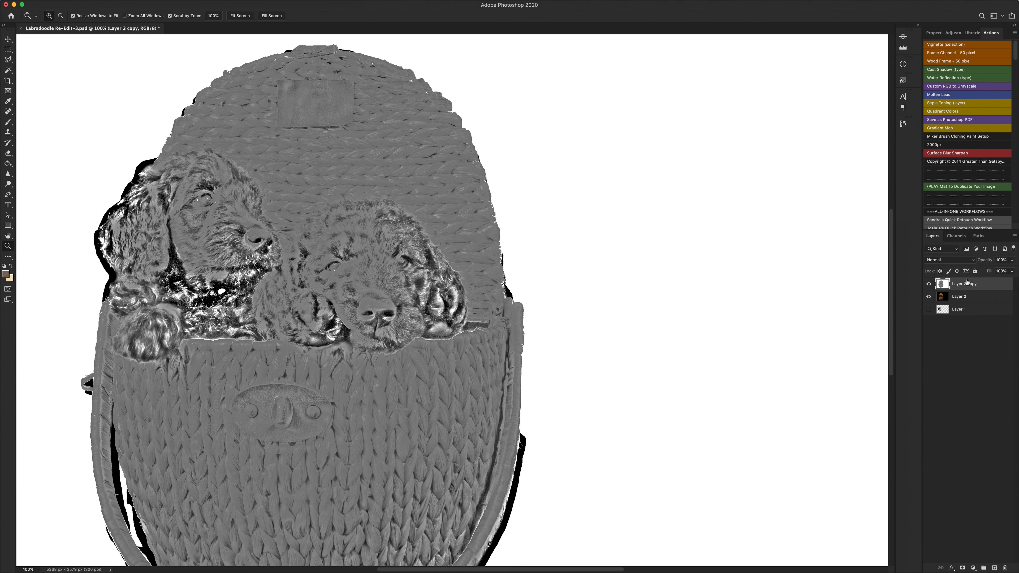
Step: Set the grey detail layer to Overlay blending and toggle its visibility to compare
left_click(940, 260)
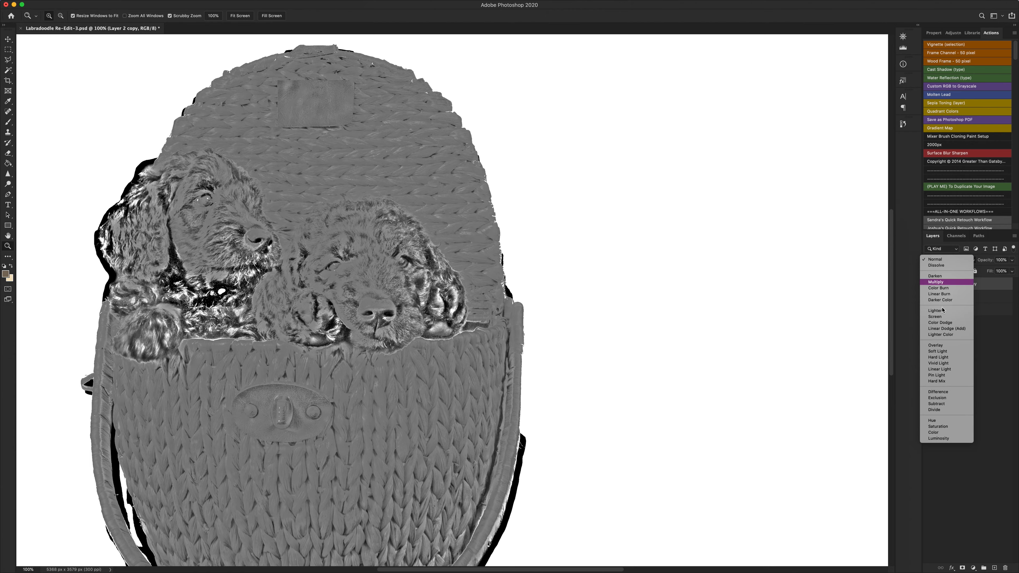
left_click(934, 345)
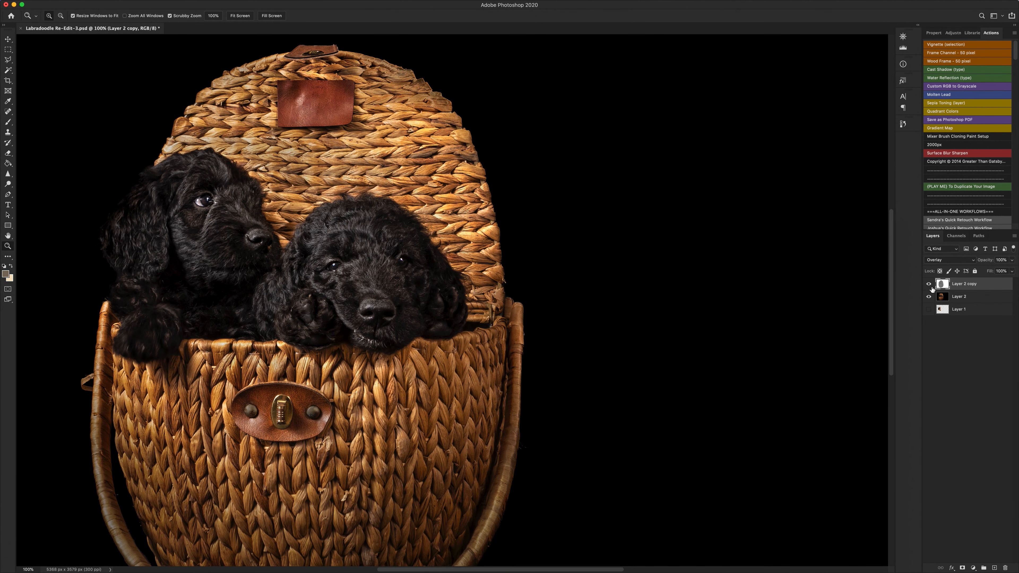
left_click(928, 284)
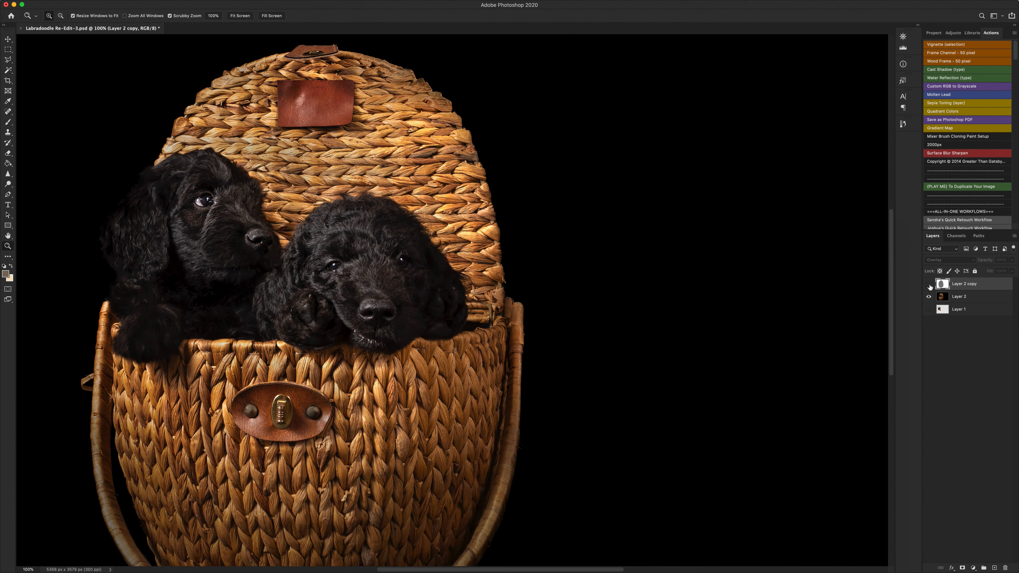
left_click(928, 285)
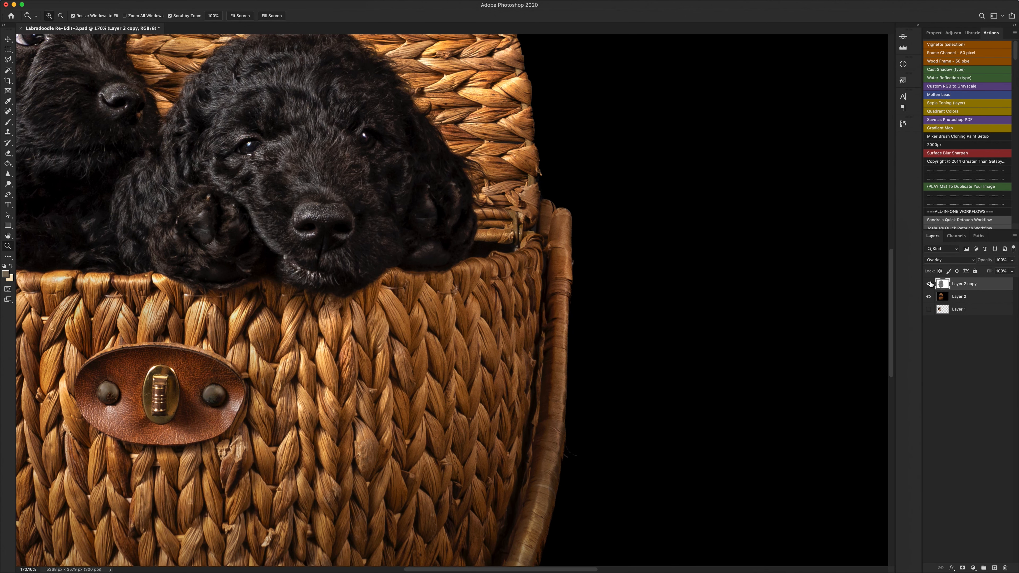
Step: Compare the Overlay detail layer on and off at reduced 40% opacity over the puppy photo
left_click(928, 284)
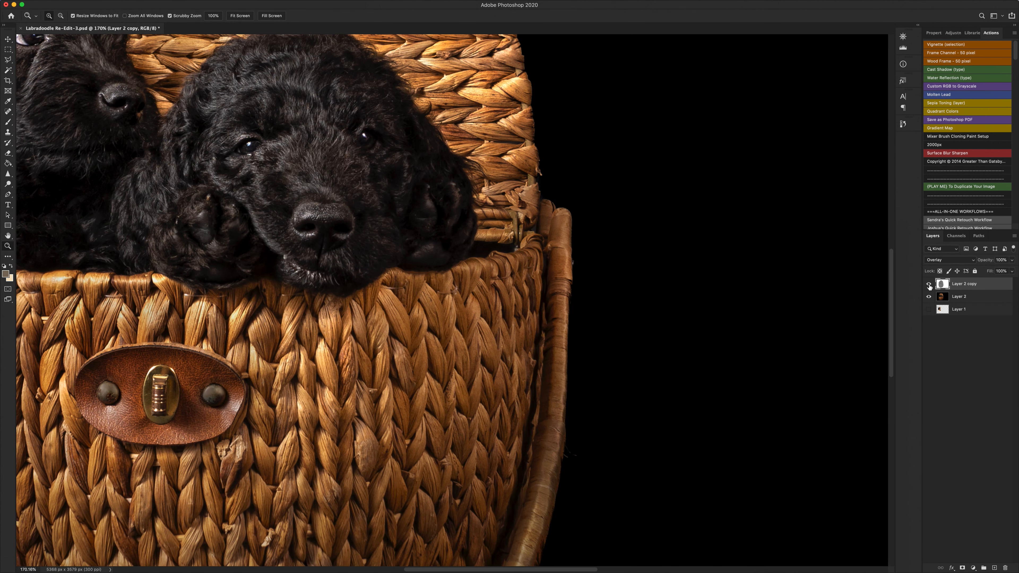
left_click(929, 284)
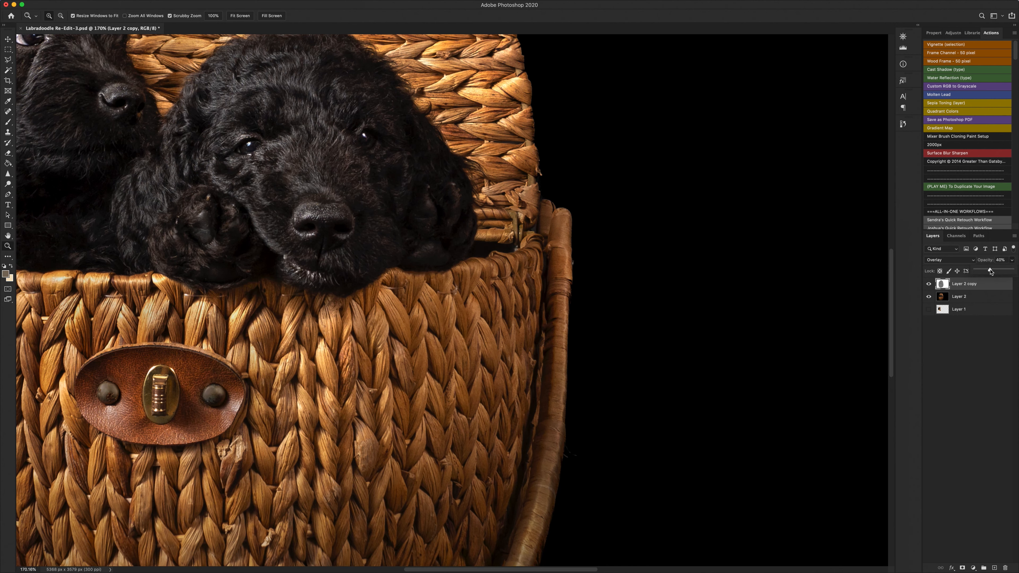
left_click(929, 284)
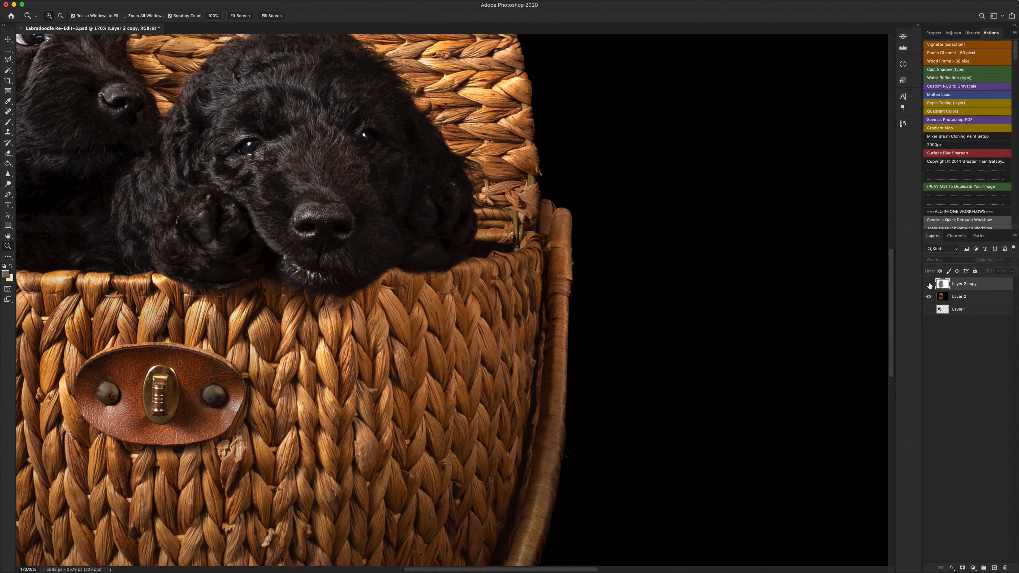
left_click(928, 283)
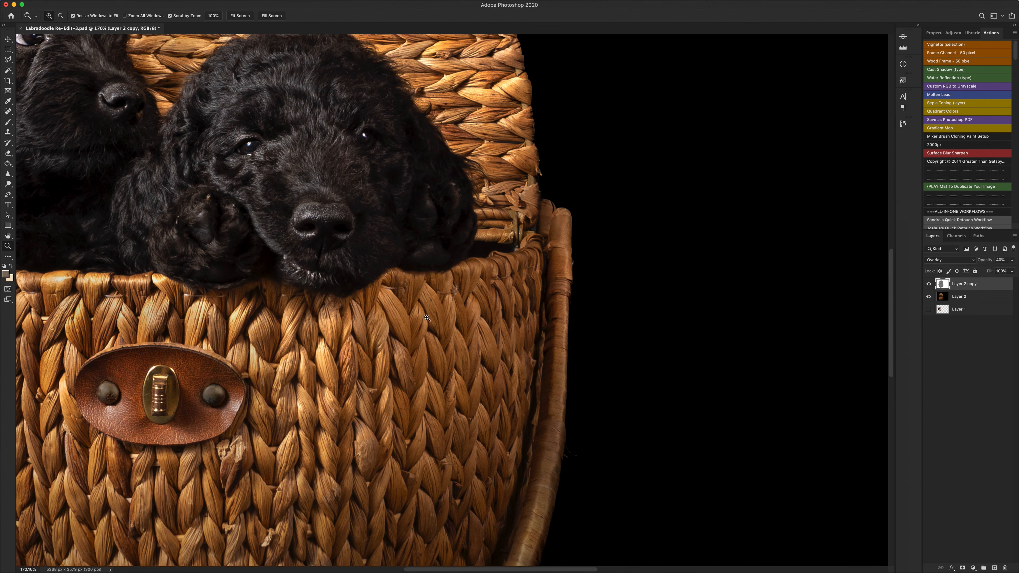
mouse_move(452, 318)
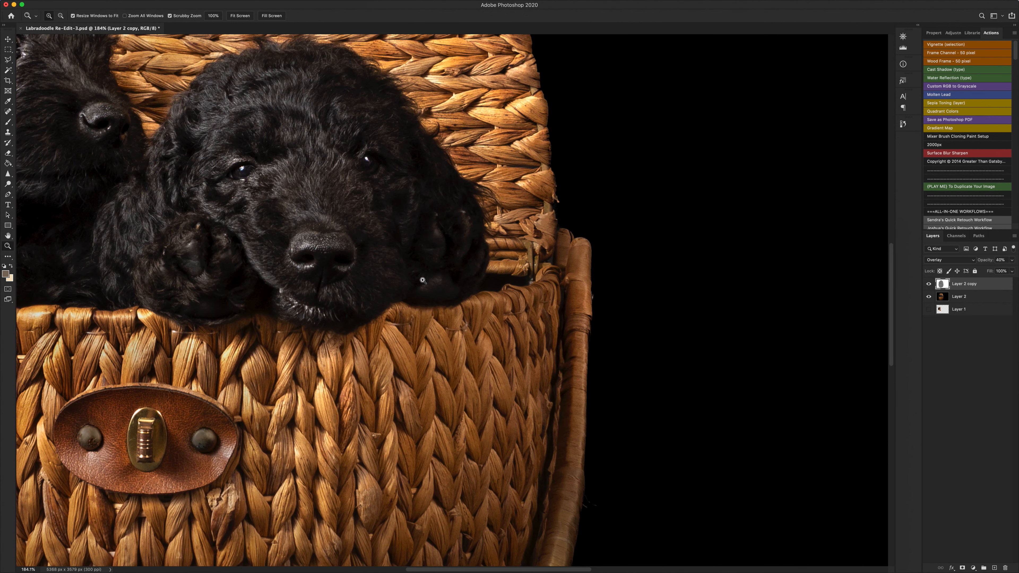
mouse_move(475, 252)
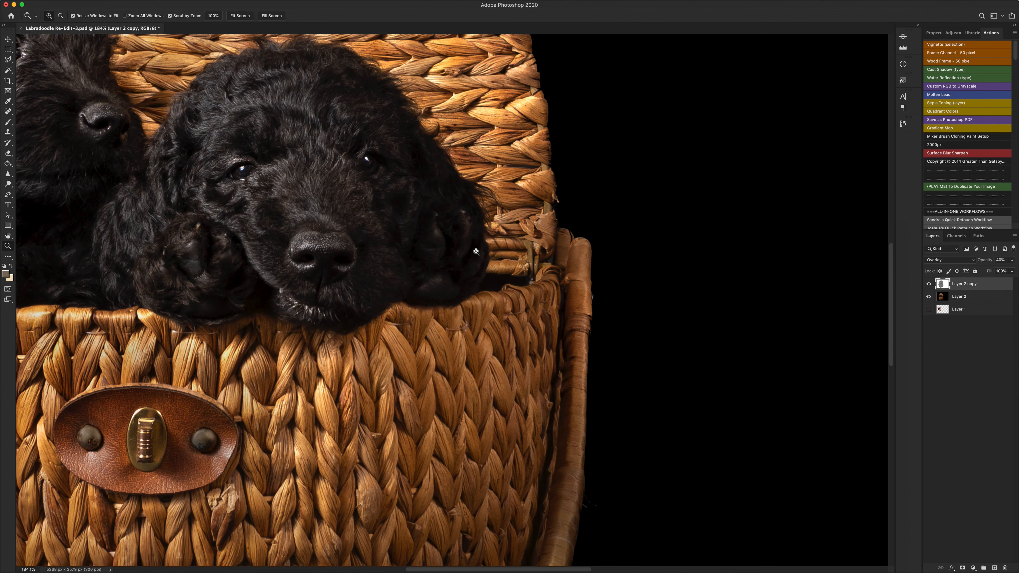
mouse_move(482, 266)
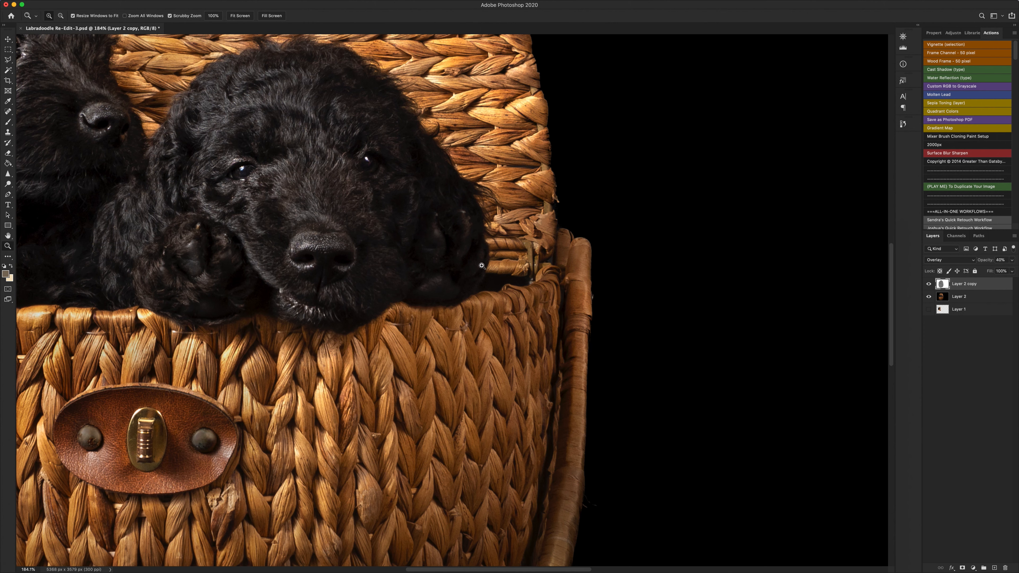
mouse_move(425, 338)
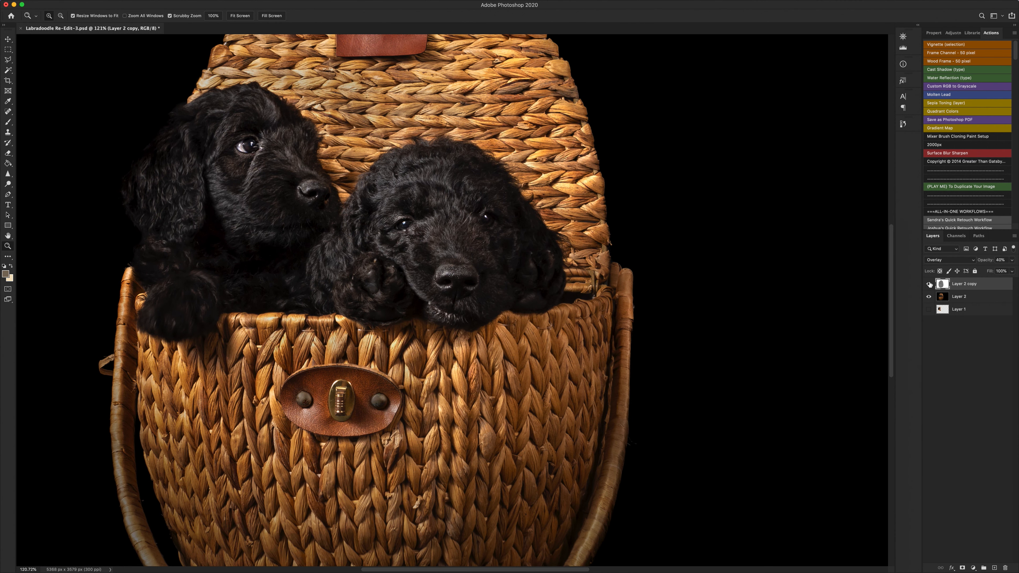
left_click(929, 284)
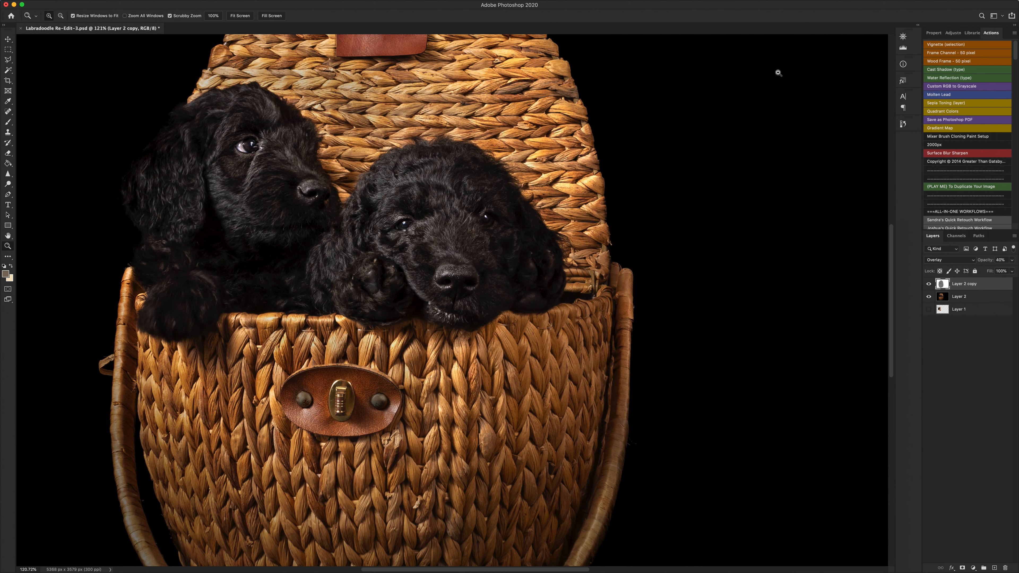
mouse_move(966, 549)
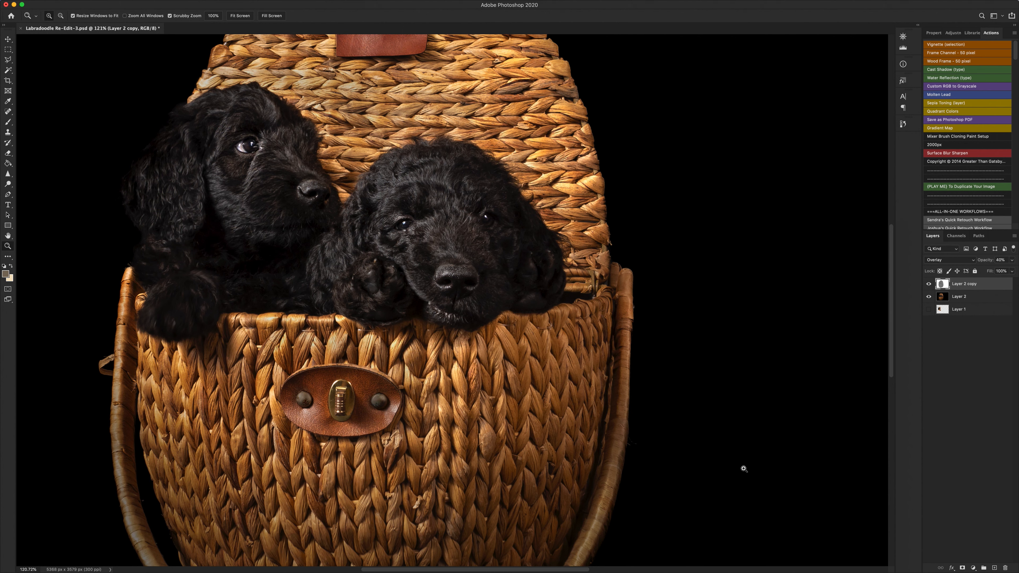
mouse_move(764, 379)
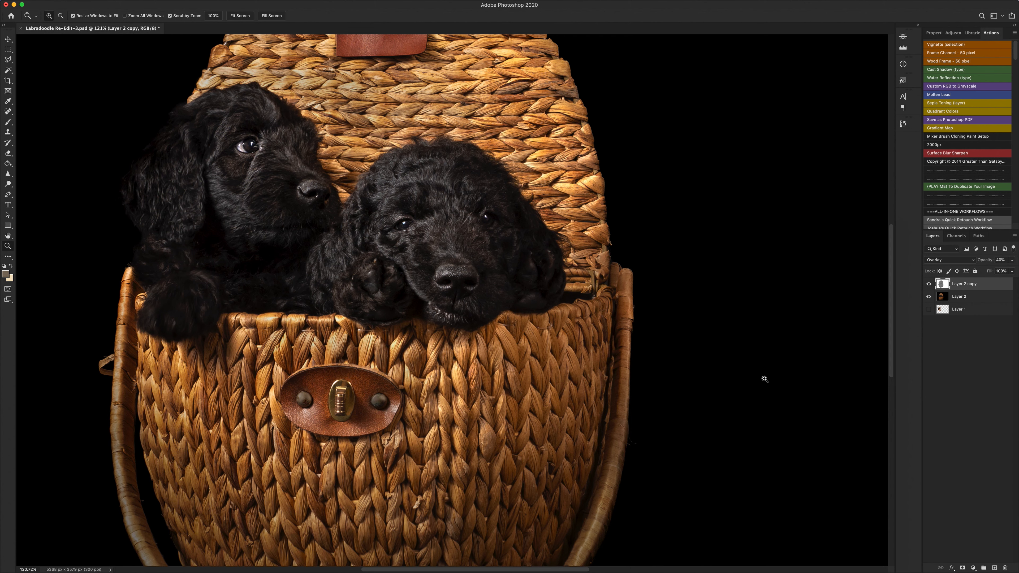
mouse_move(833, 271)
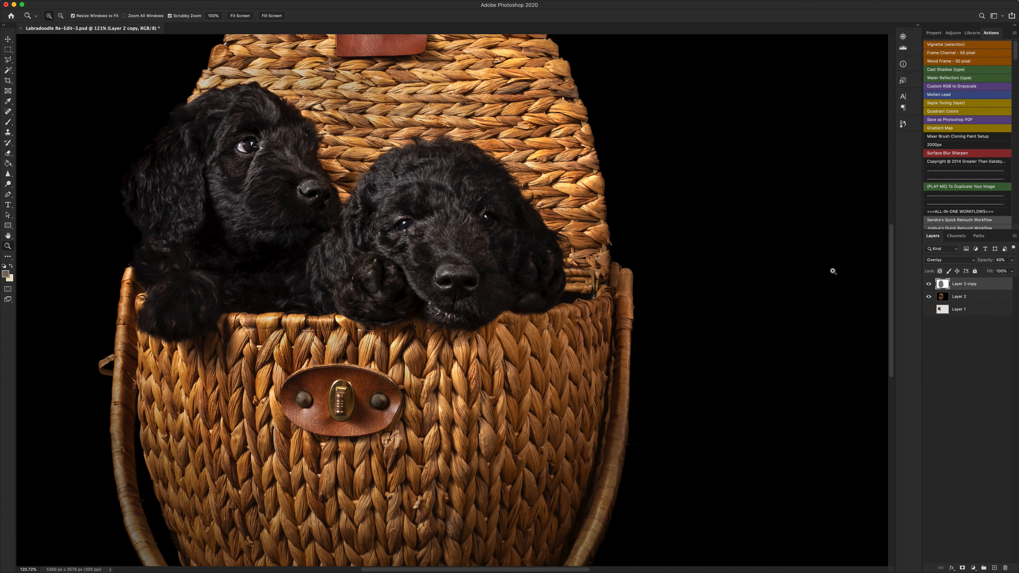
mouse_move(775, 297)
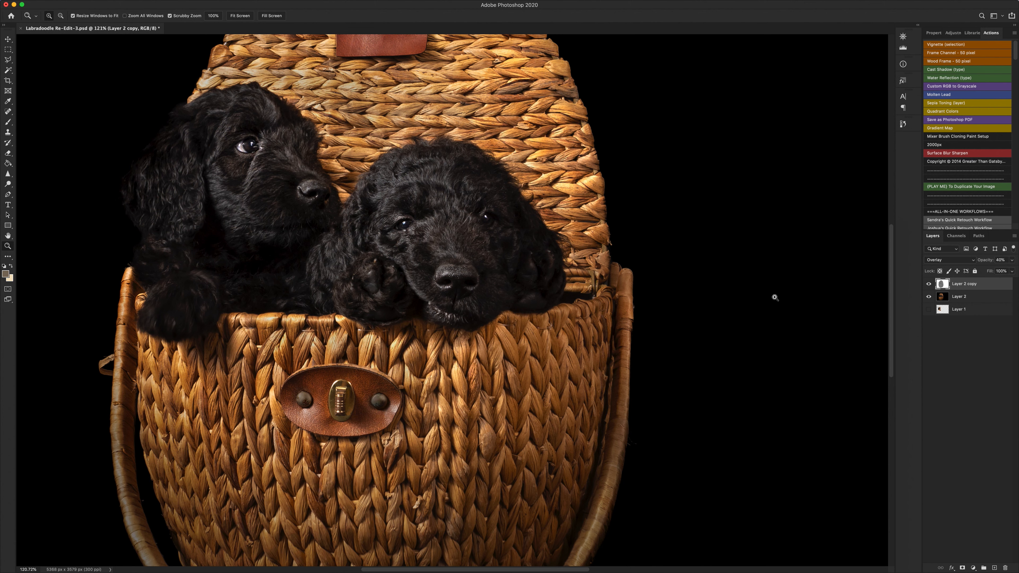
left_click(928, 283)
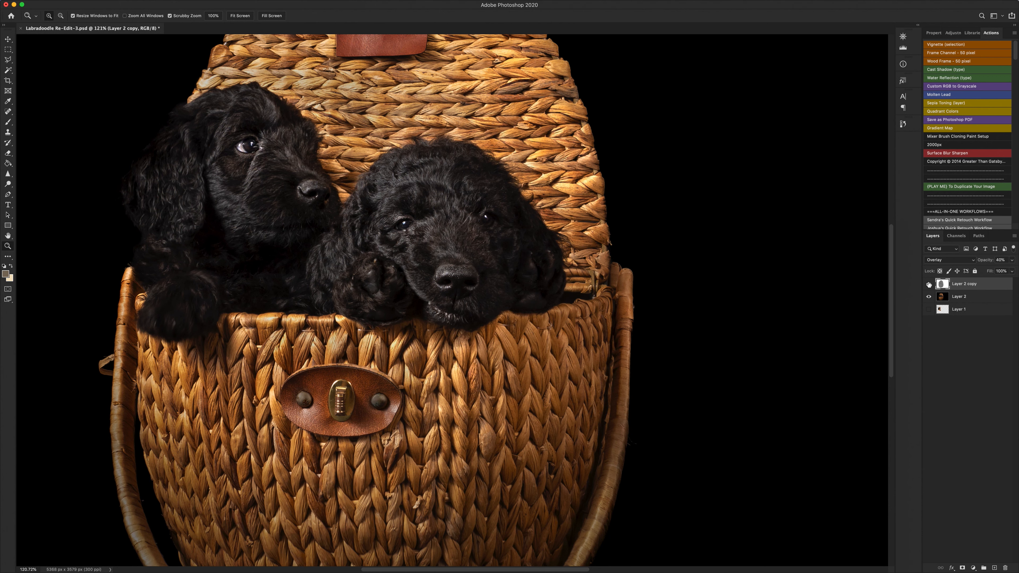
left_click(928, 283)
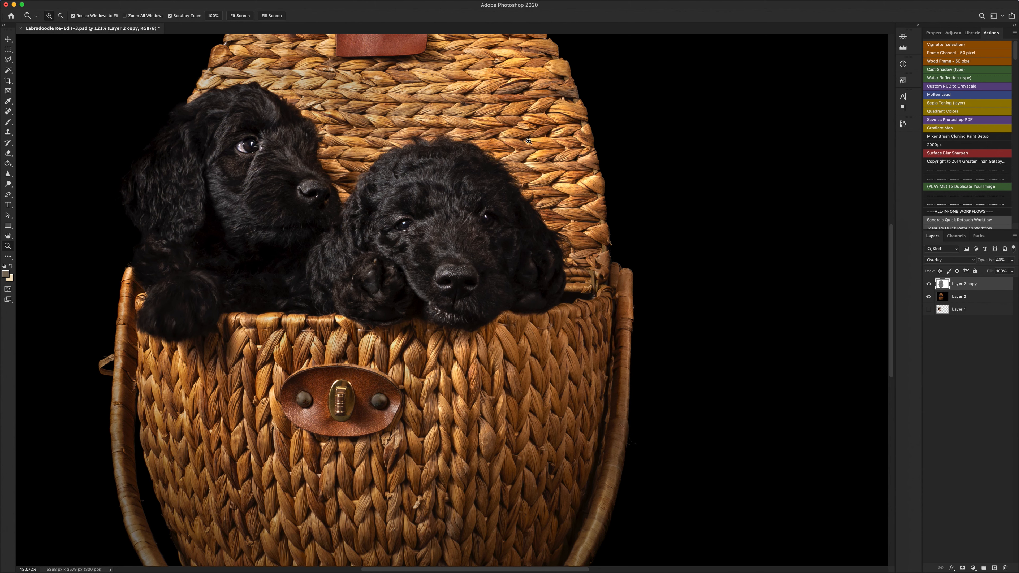
mouse_move(551, 242)
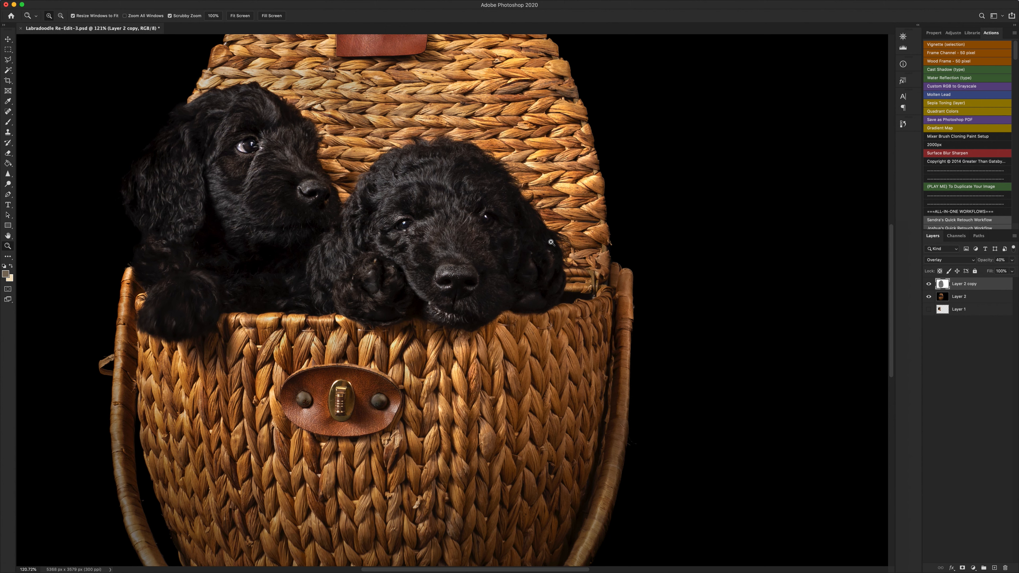
mouse_move(570, 252)
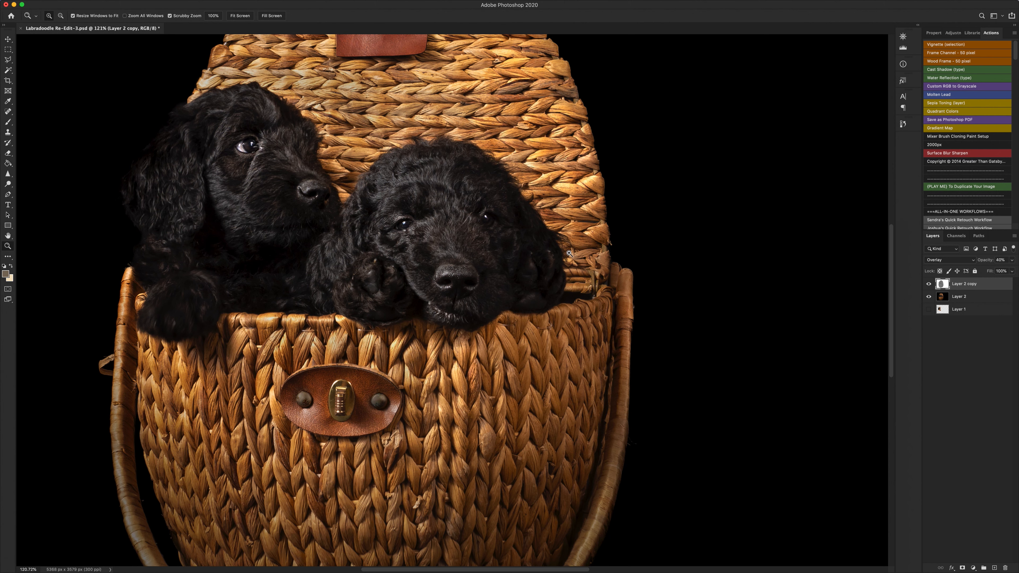